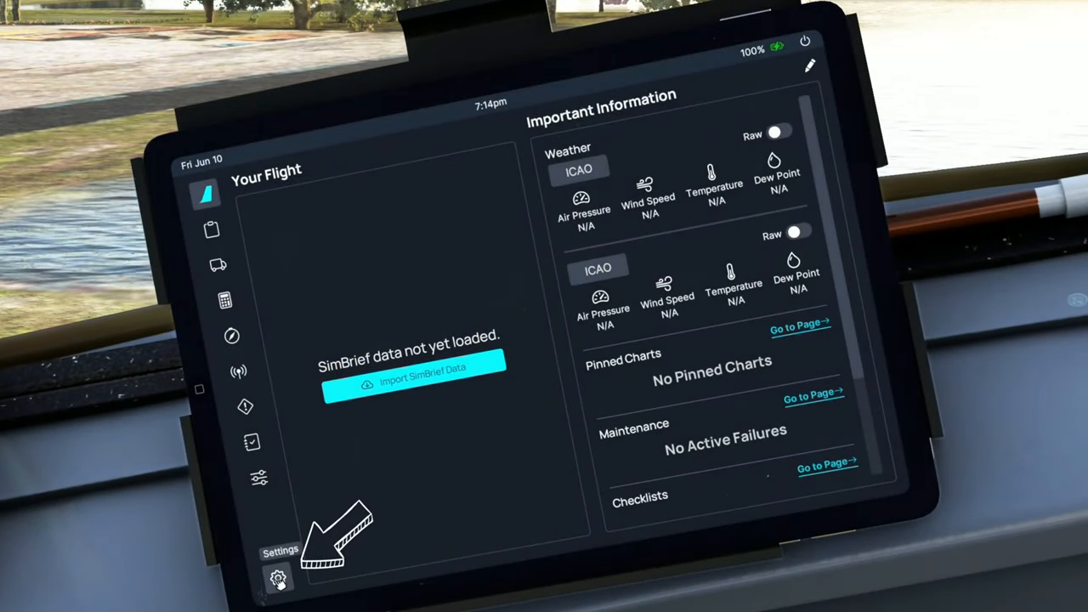
Reach the Sim Options page from the flyPad Settings gear
{"action": "left_click", "coordinate": [279, 578]}
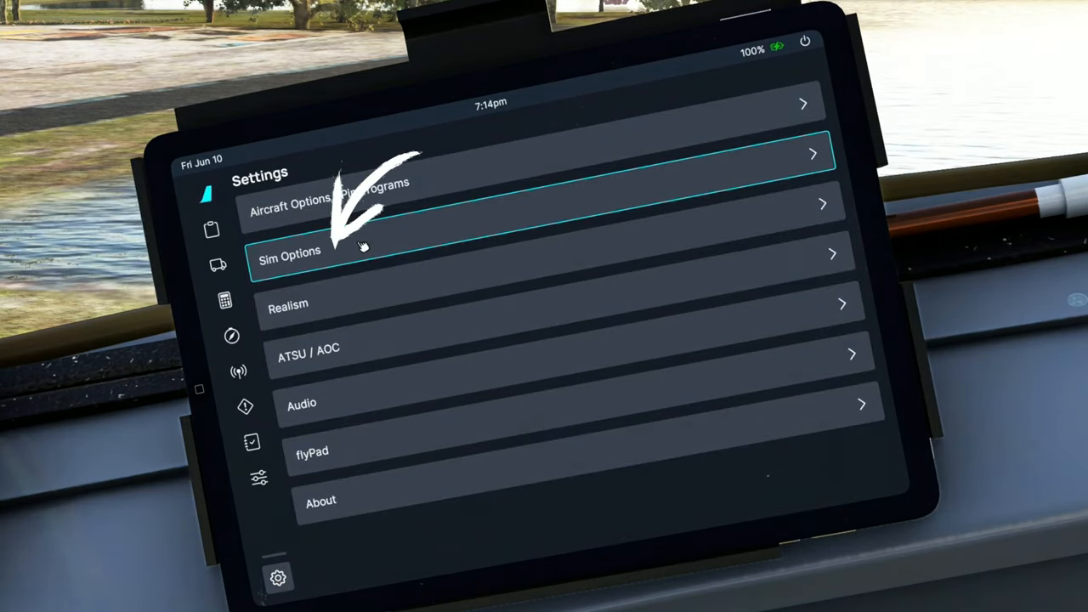
{"action": "left_click", "coordinate": [289, 250]}
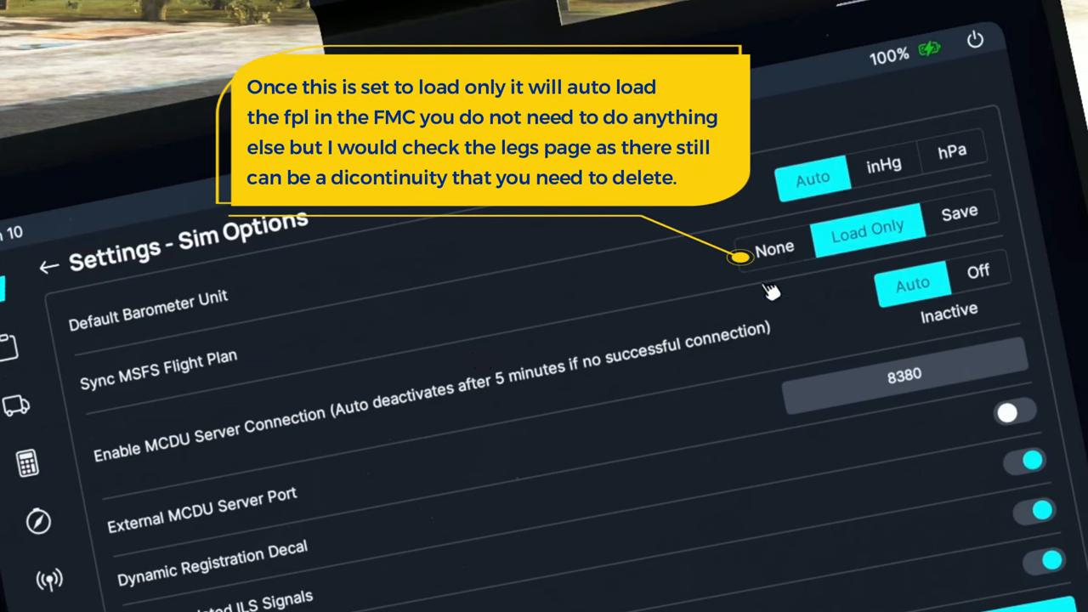
{"action": "mouse_move", "coordinate": [769, 272]}
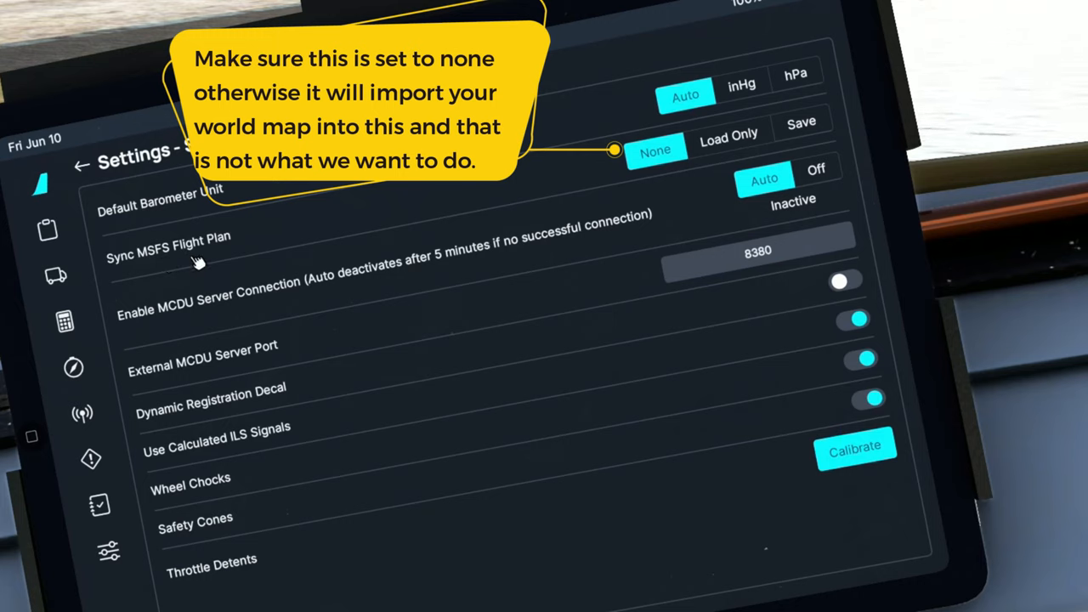
{"action": "mouse_move", "coordinate": [252, 253]}
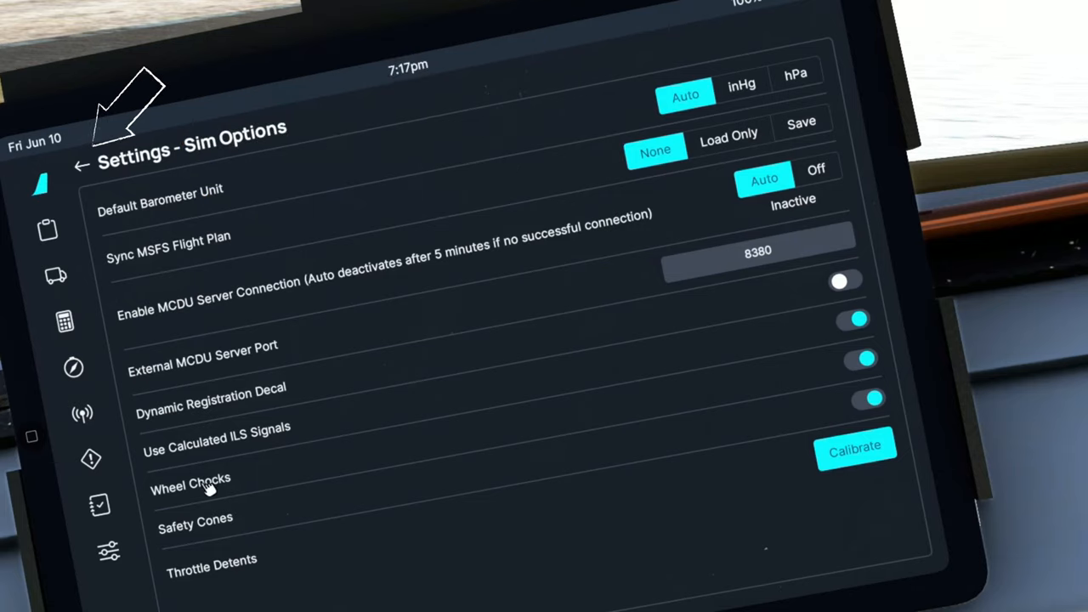
Go back to the Settings list and enter the ATSU / AOC page
{"action": "left_click", "coordinate": [82, 165]}
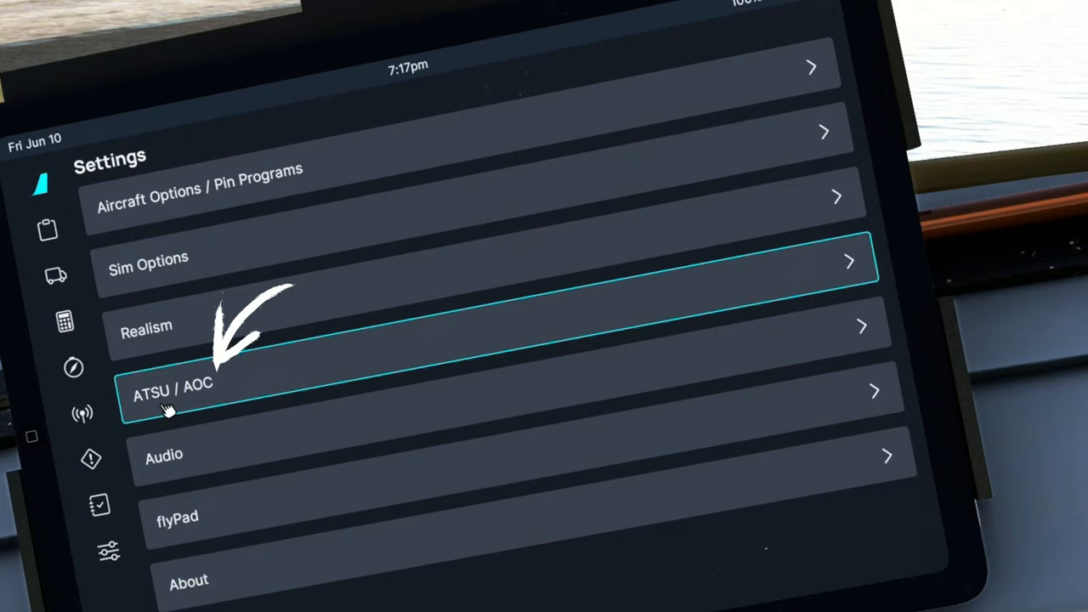
{"action": "left_click", "coordinate": [174, 389]}
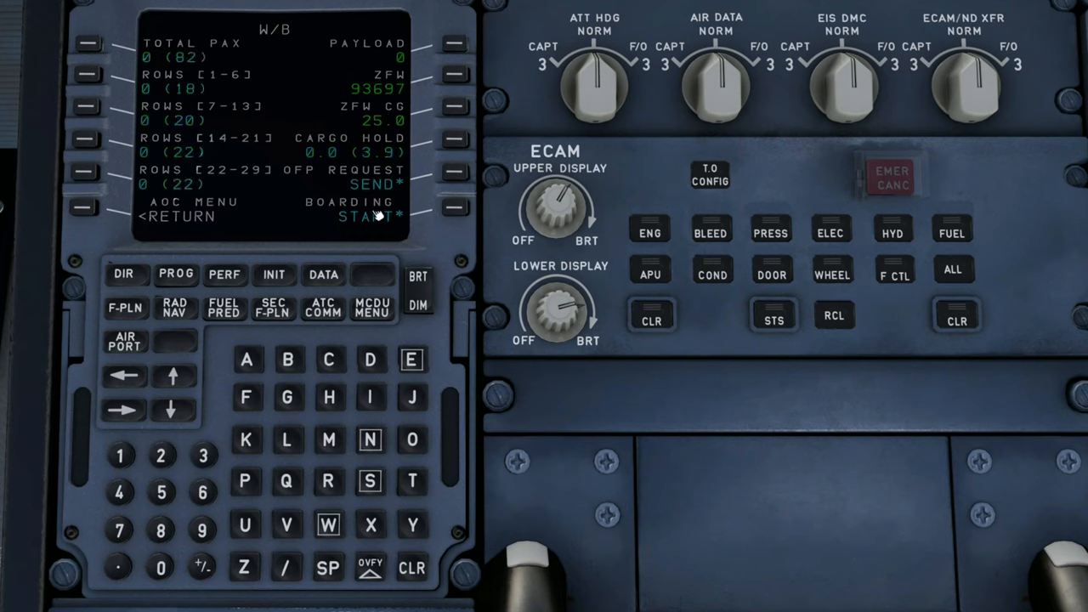
Send the OFP request from the MCDU AOC W/B page to load SimBrief data
{"action": "left_click", "coordinate": [272, 274]}
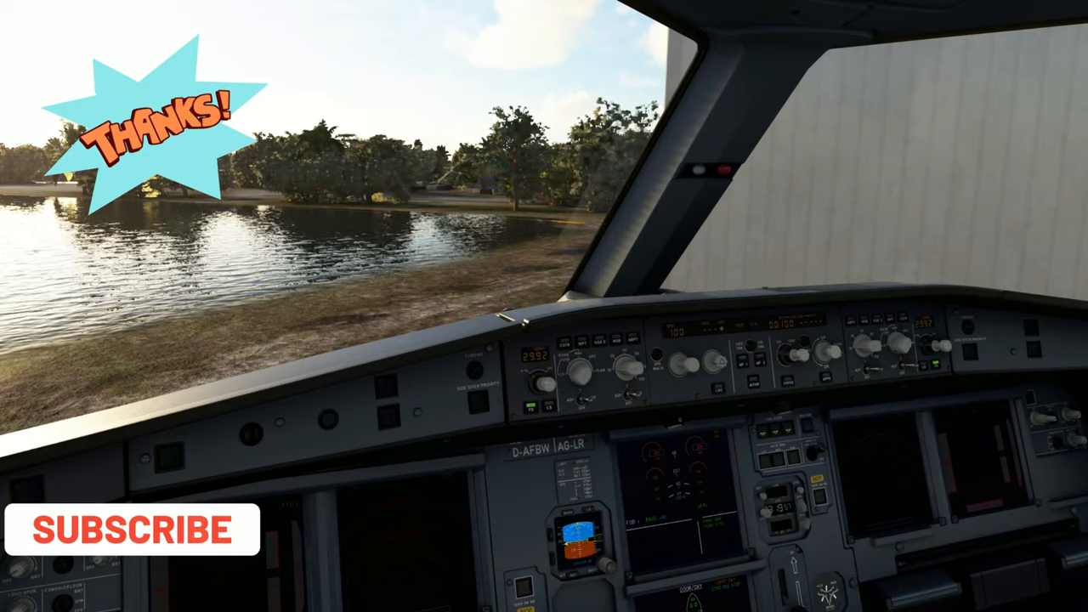
{"action": "left_click", "coordinate": [133, 529]}
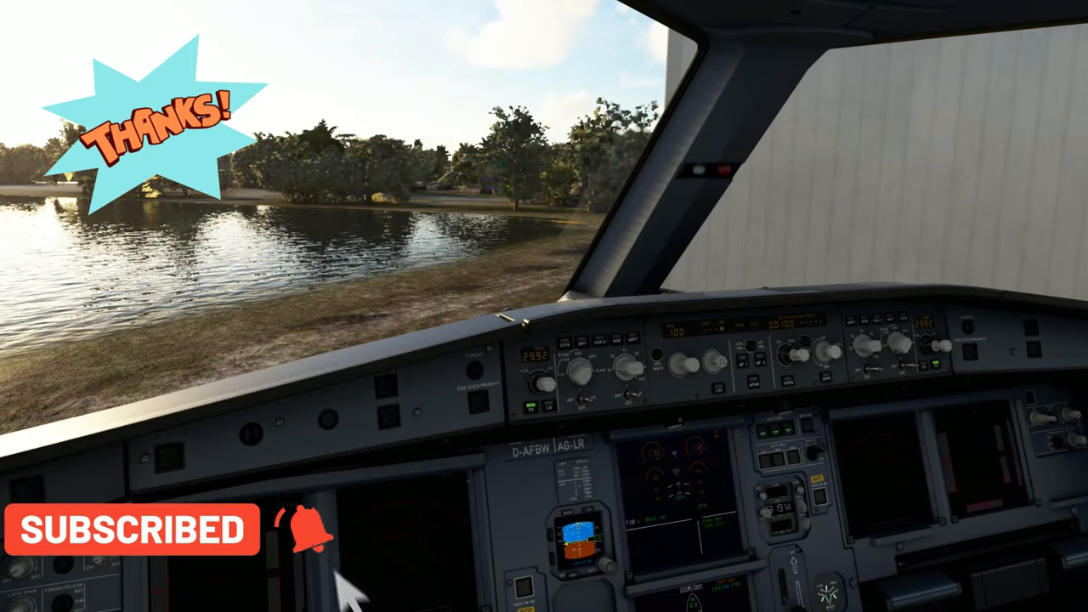